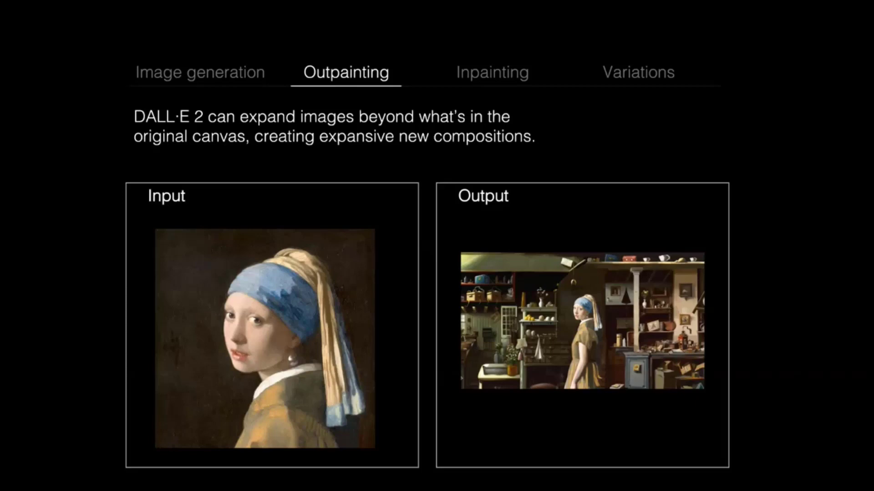
# Advance the slides past the outpainting example to the 'Create an account' API usage slide.
pyautogui.click(638, 72)
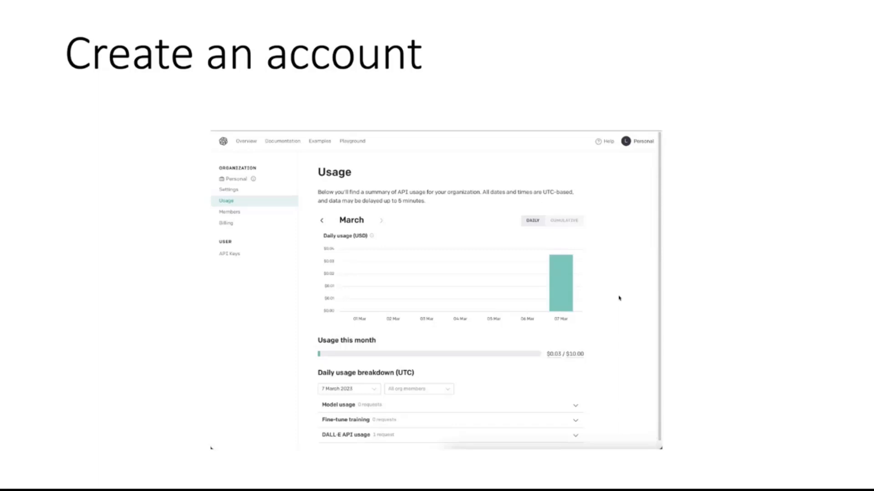
pyautogui.click(229, 253)
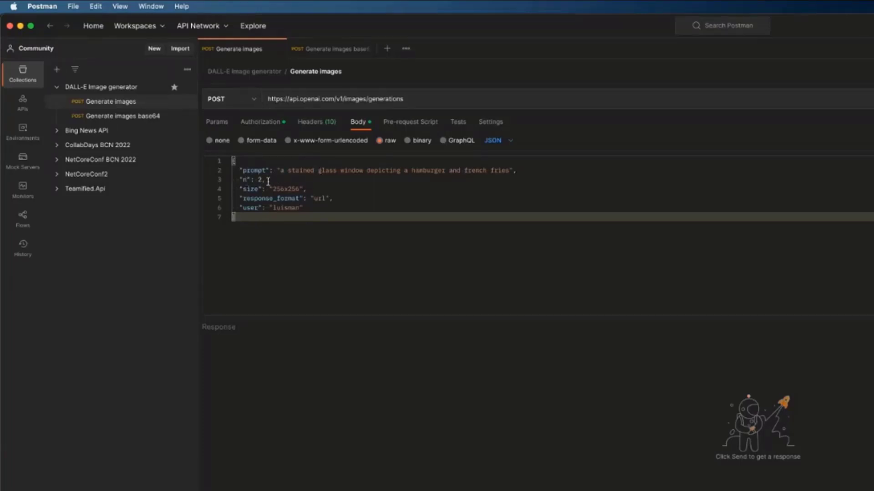
pyautogui.moveTo(312, 199)
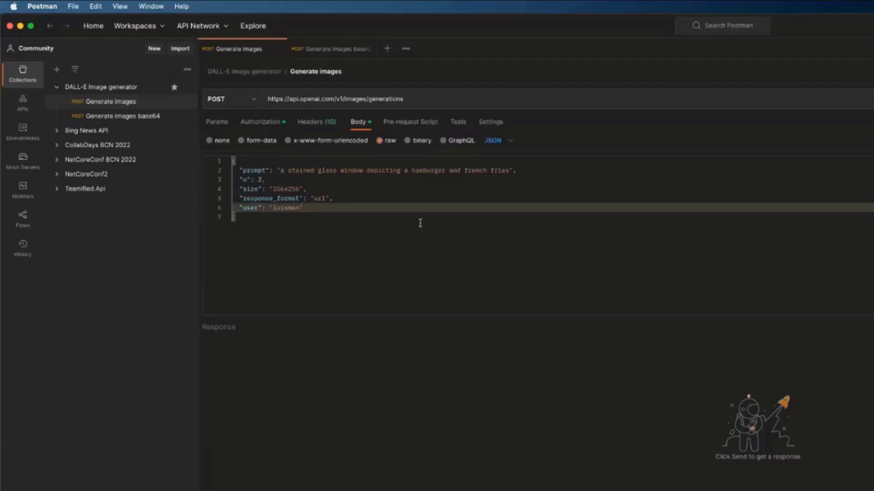
# Send the Generate images request and get back two generated image URLs.
pyautogui.click(240, 217)
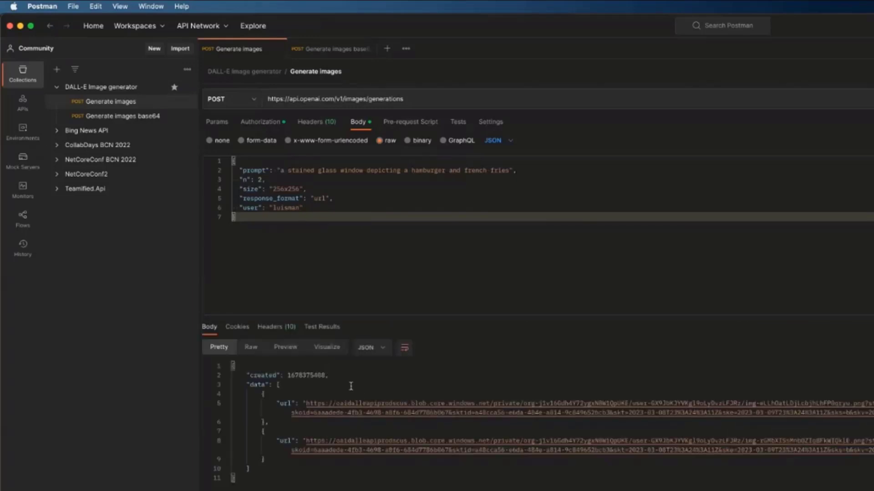
pyautogui.moveTo(421, 404)
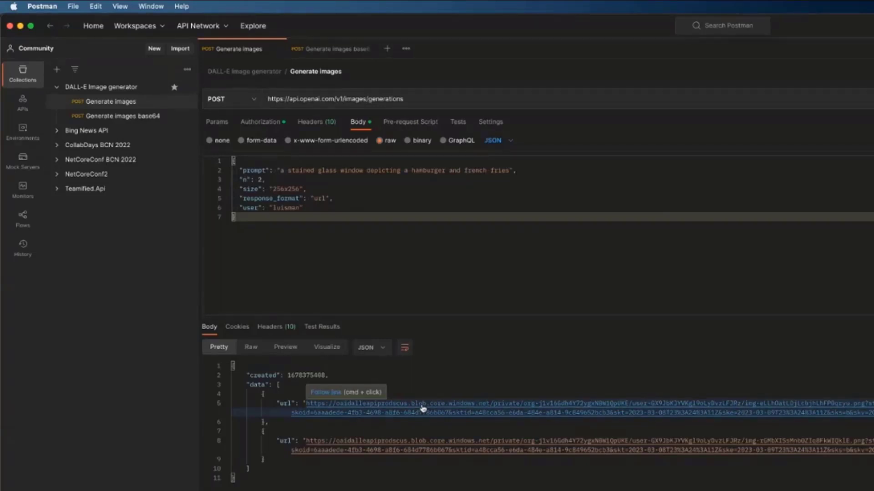
# Open the first stained-glass image URL, then review the Generate images base64 response.
pyautogui.click(424, 403)
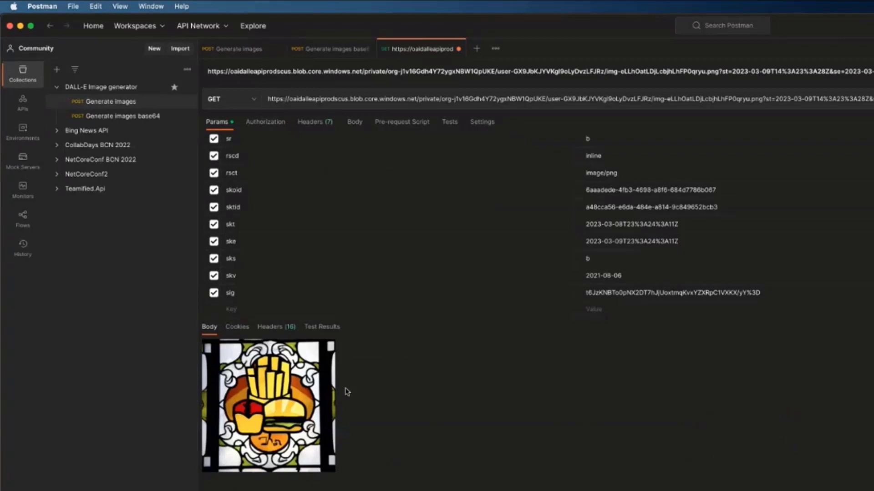
pyautogui.click(236, 49)
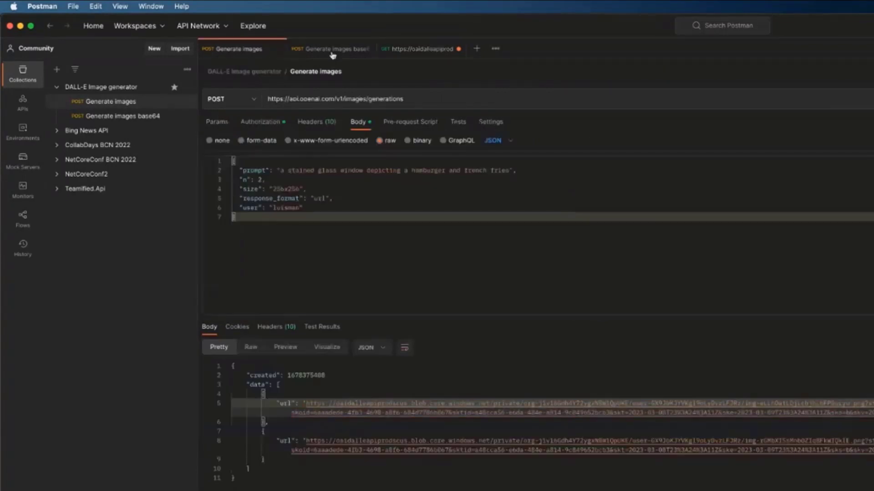
pyautogui.click(330, 48)
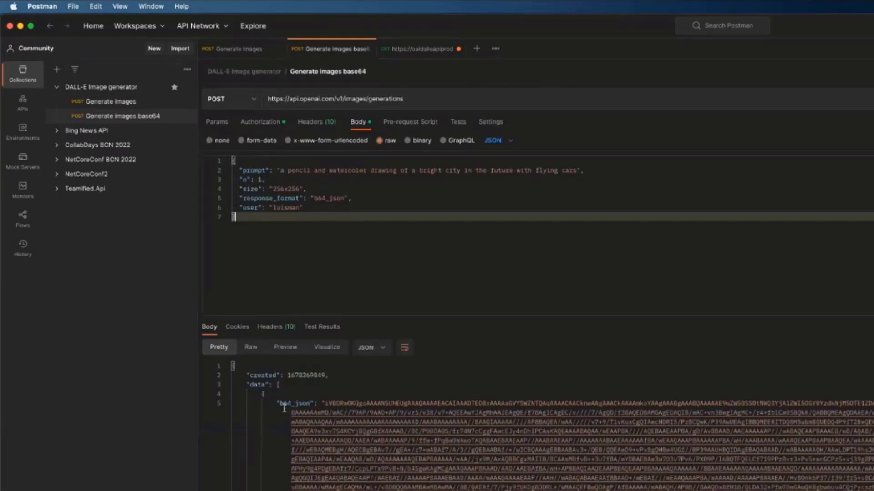
pyautogui.moveTo(301, 243)
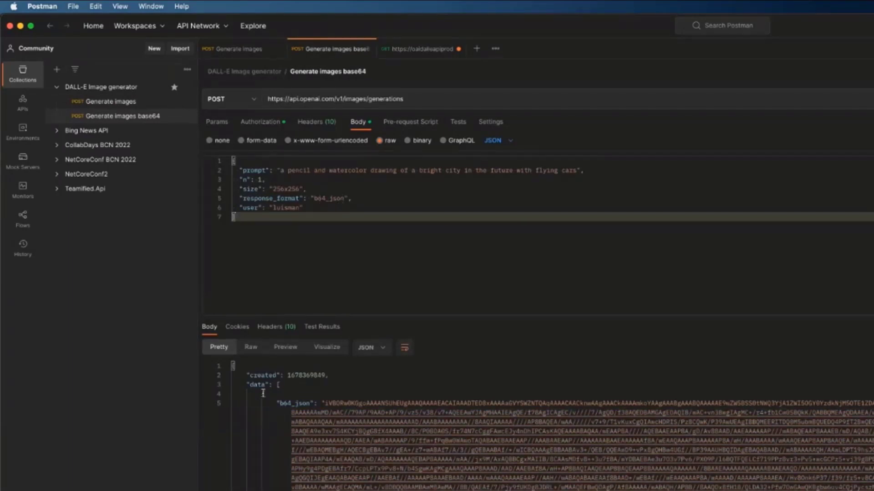
pyautogui.scroll(-3)
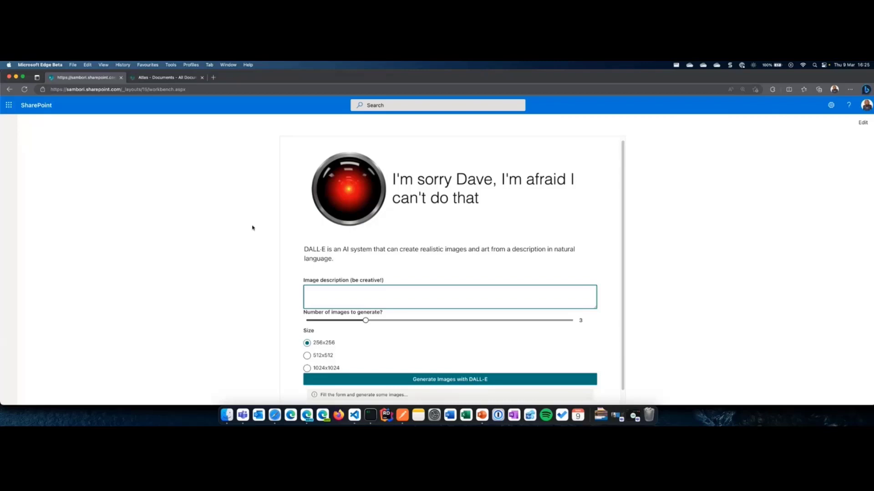
pyautogui.moveTo(263, 300)
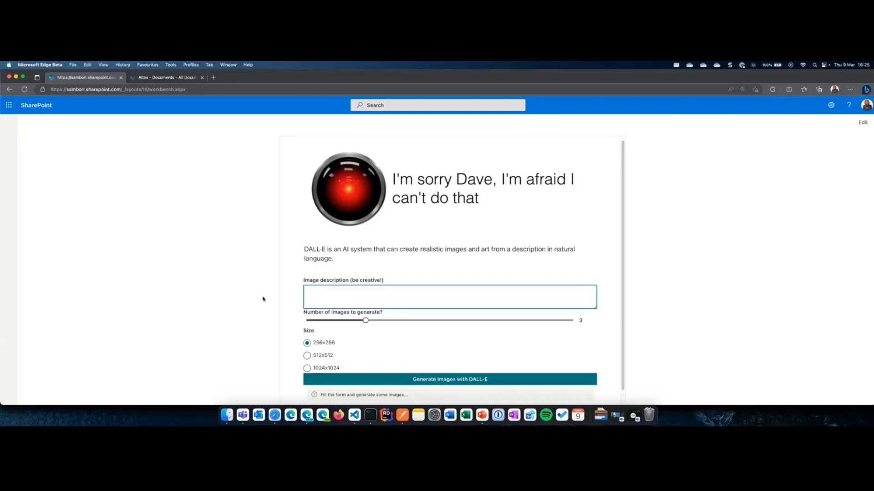
pyautogui.moveTo(326, 307)
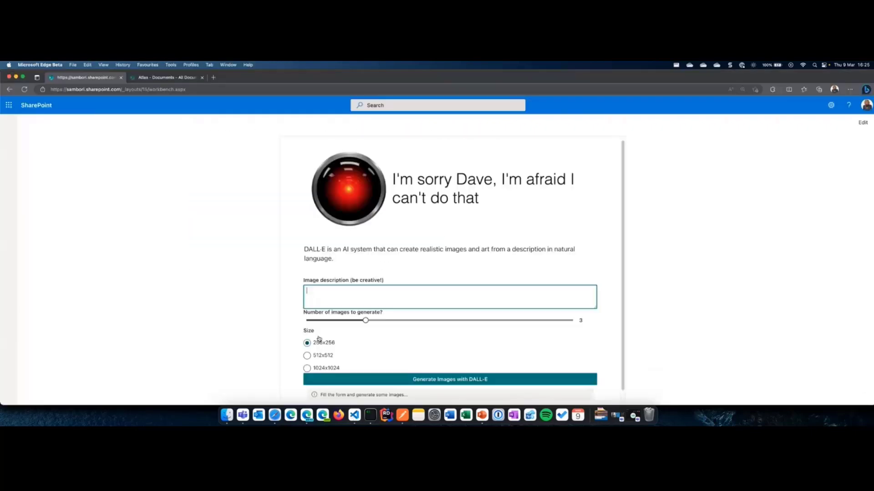
# Generate images for 'an oil painting by Matisse of a humanoid robot playing chess' and view them.
pyautogui.write('an oil painting by Matisse of a humanoid robot playing chess')
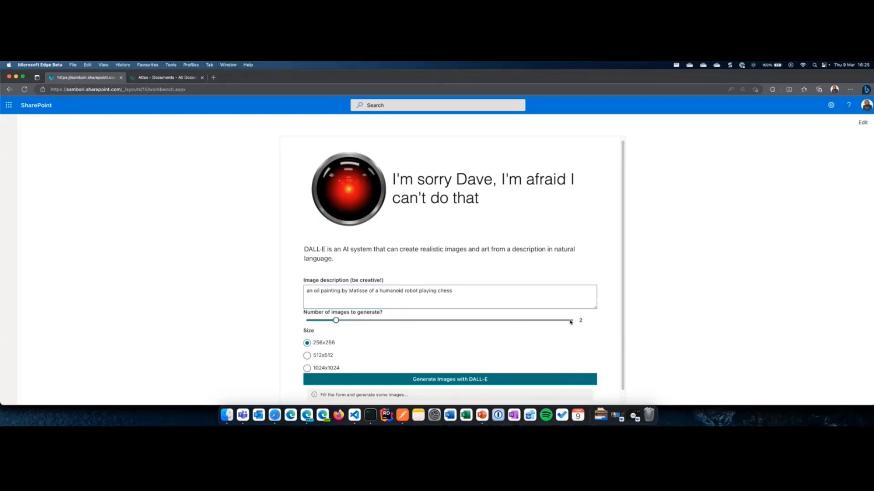
pyautogui.moveTo(338, 344)
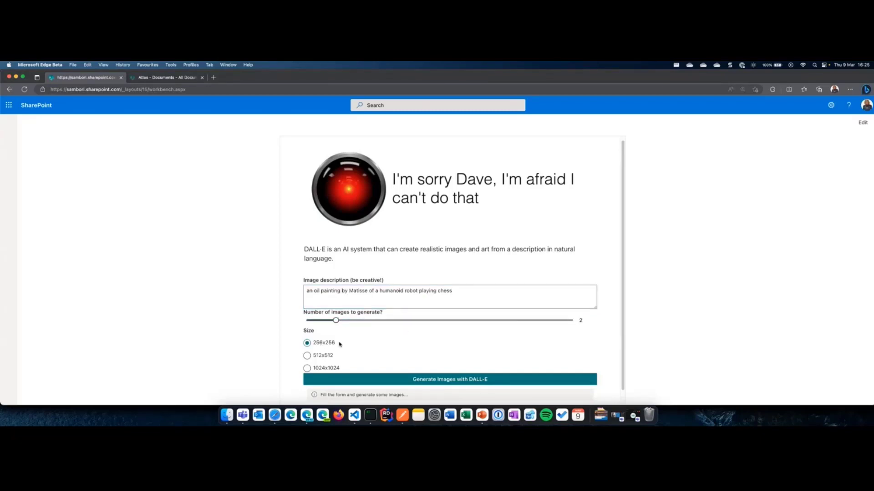
pyautogui.click(450, 379)
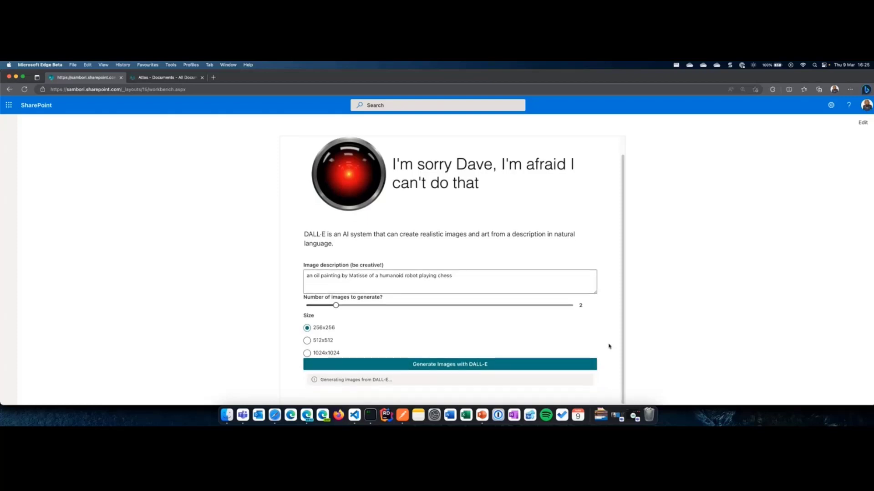
pyautogui.moveTo(590, 330)
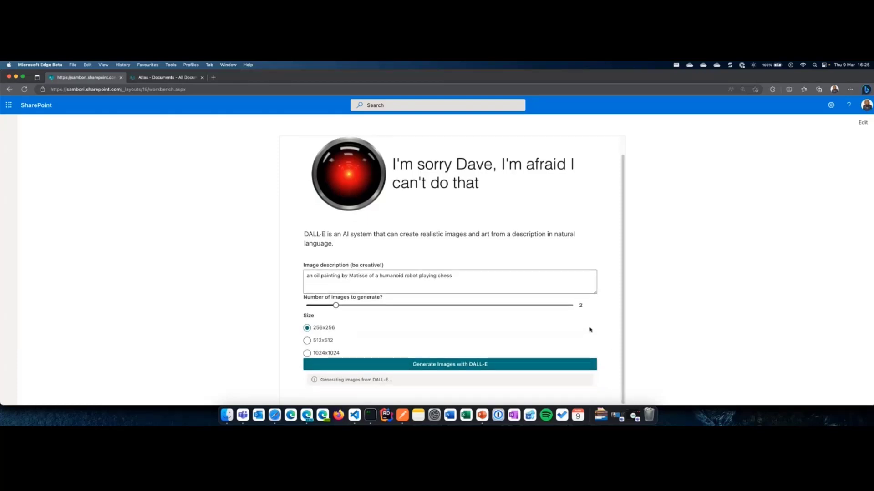
pyautogui.scroll(-3)
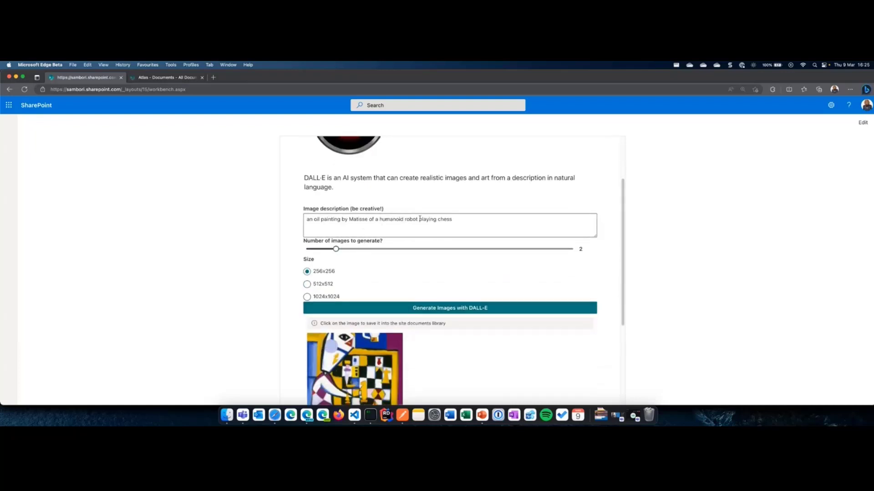
pyautogui.scroll(-3)
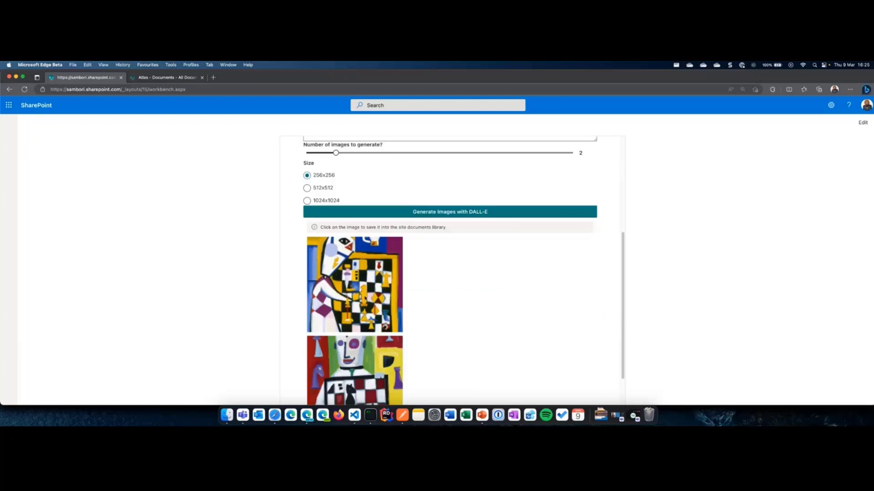
pyautogui.moveTo(501, 287)
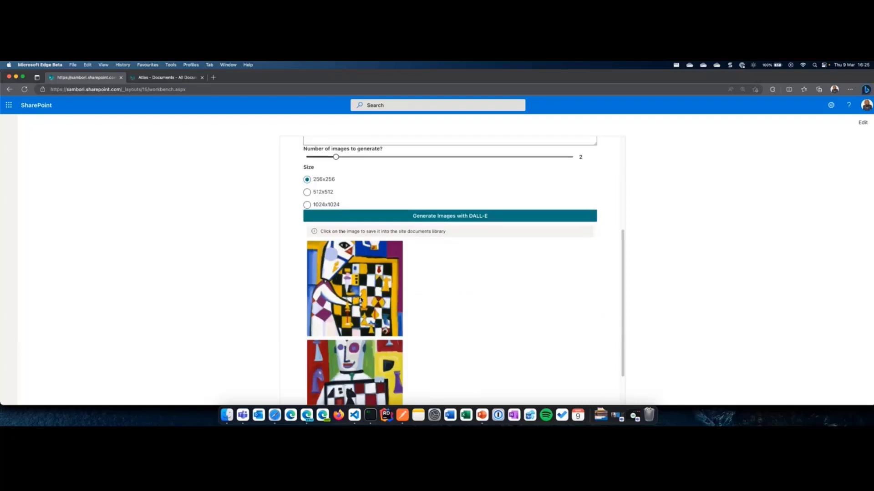
# Save the first robot-chess image to Documents and open the saved file in a new tab.
pyautogui.click(354, 288)
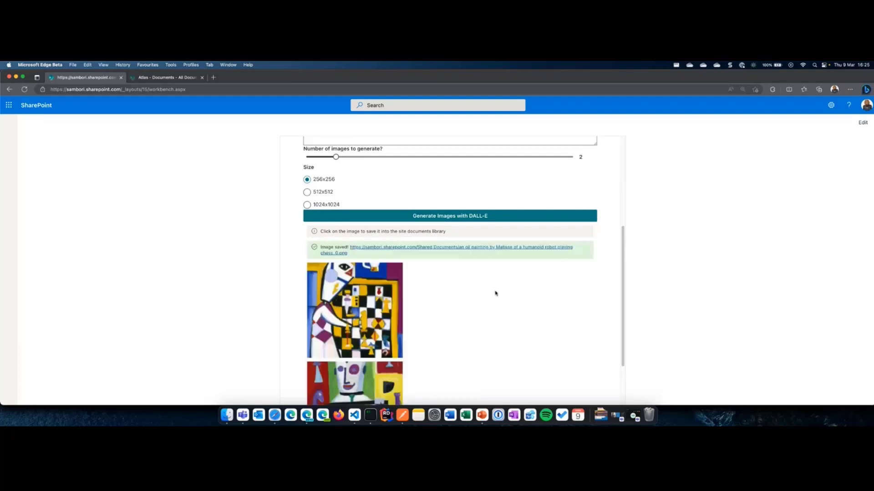
pyautogui.moveTo(407, 249)
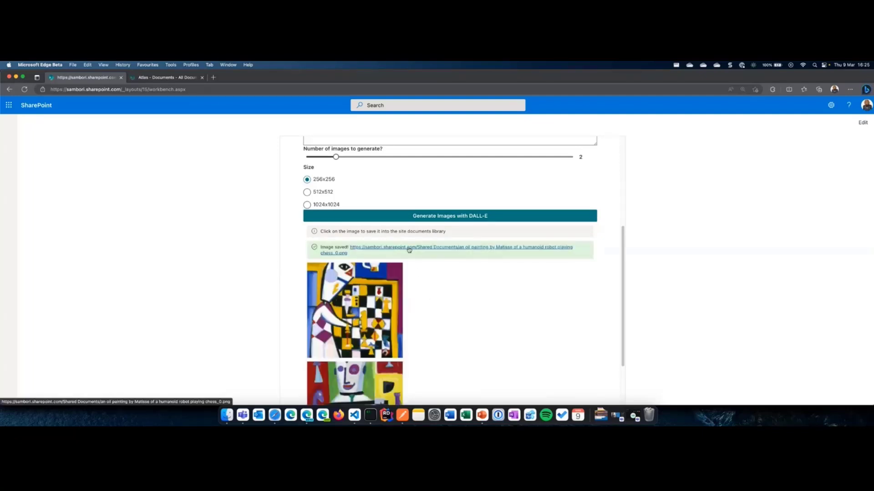
pyautogui.click(248, 77)
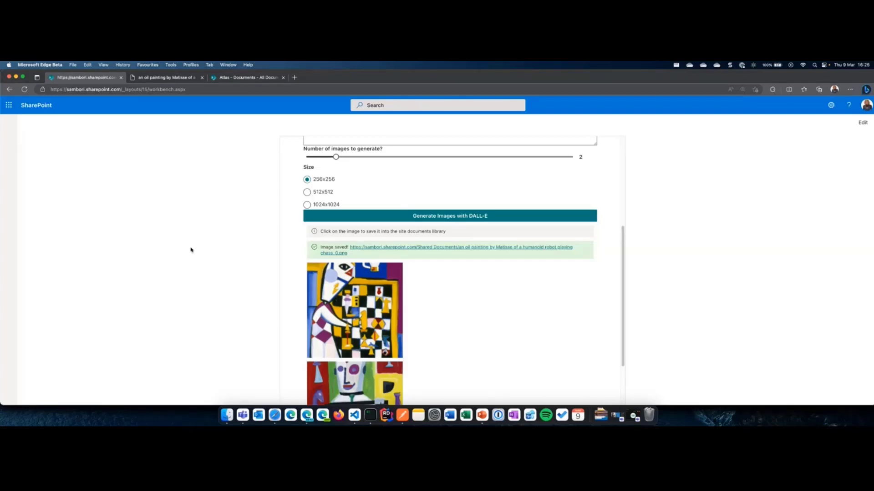
pyautogui.scroll(3)
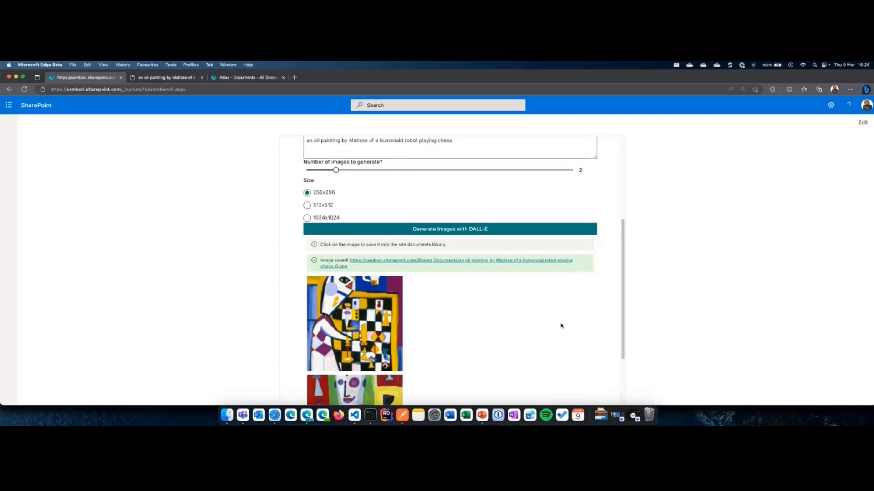
pyautogui.scroll(3)
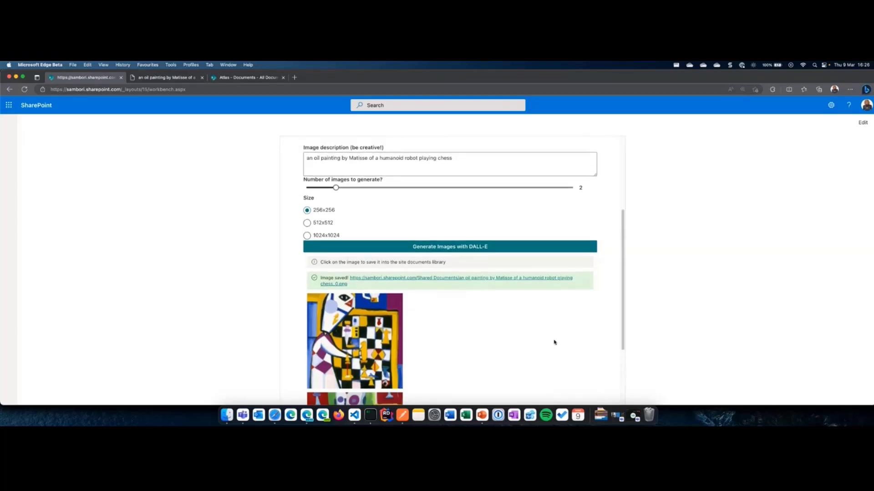
pyautogui.scroll(3)
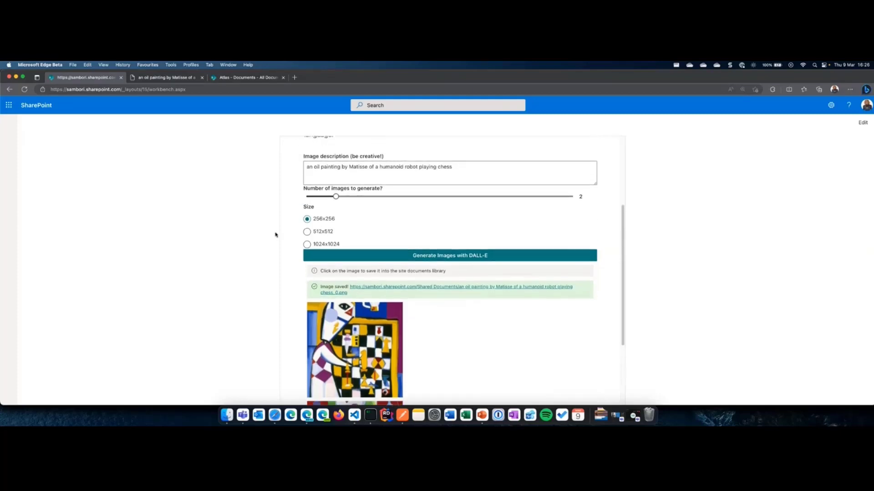
pyautogui.moveTo(546, 331)
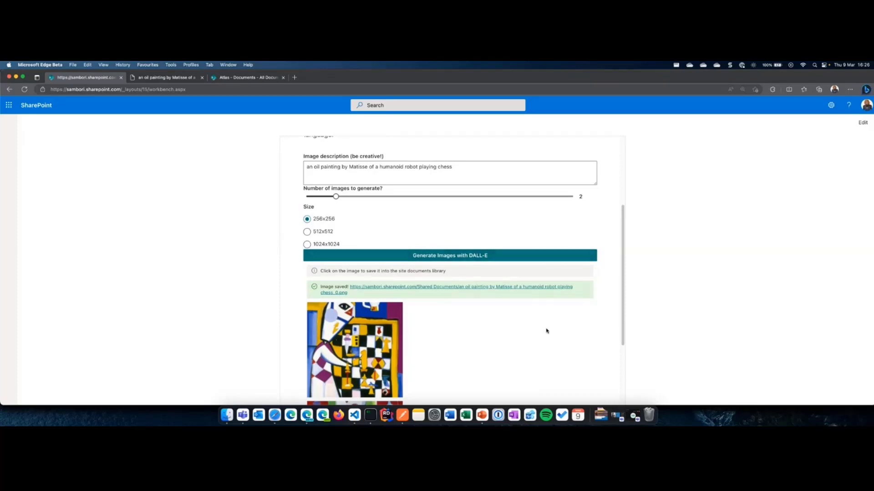
pyautogui.scroll(3)
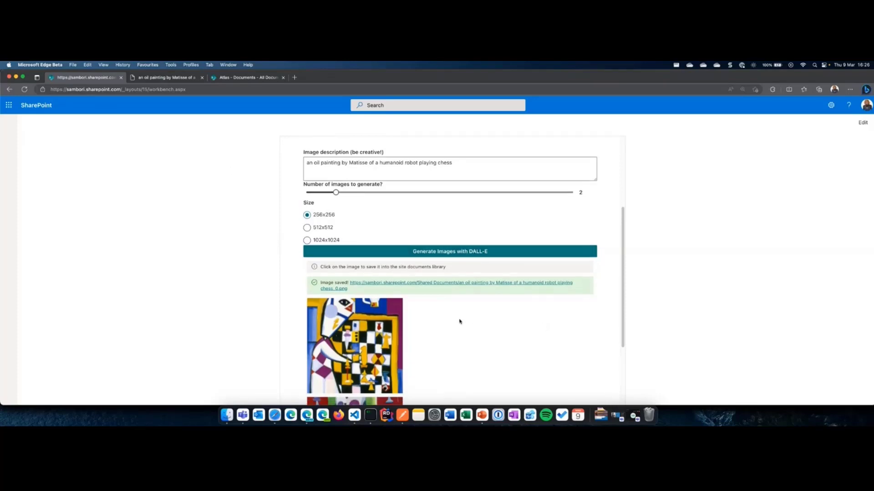
pyautogui.moveTo(485, 369)
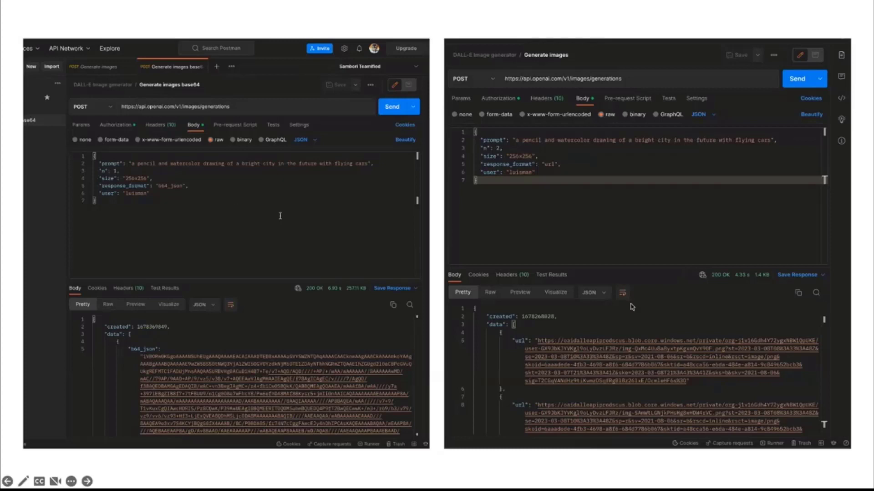
pyautogui.moveTo(560, 359)
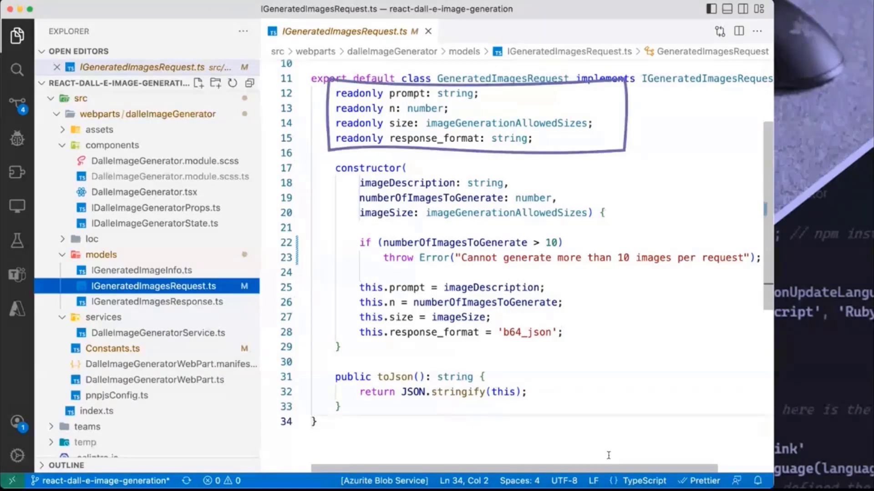
# Open IGeneratedImagesResponse.ts from the models folder to view the response interface.
pyautogui.click(159, 301)
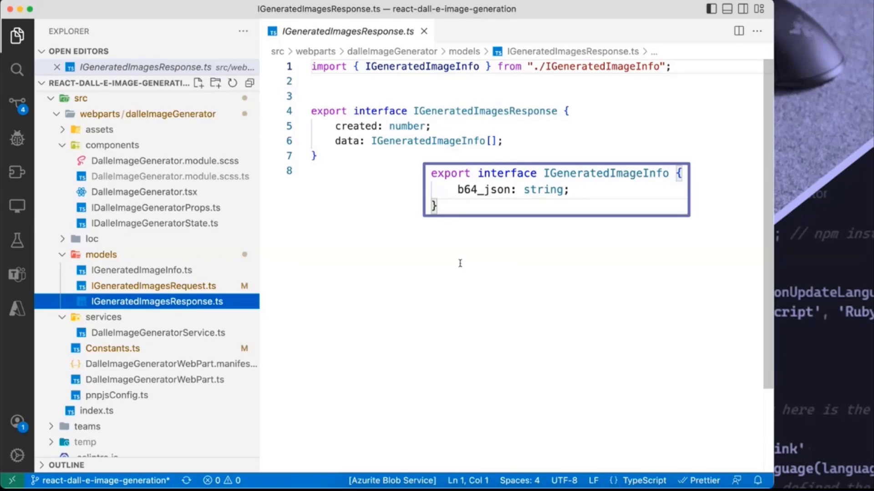
pyautogui.click(158, 333)
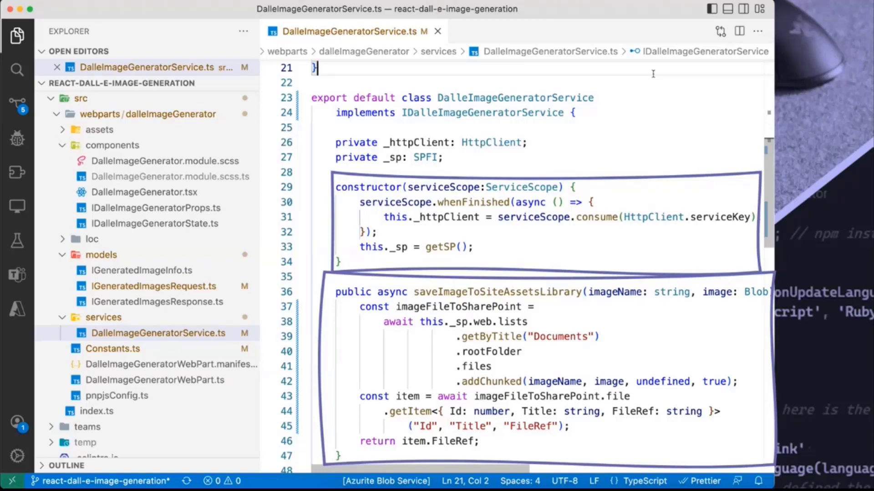
# Scroll DalleImageGeneratorService.ts down to the generateImages method posting to OpenAI.
pyautogui.scroll(-3)
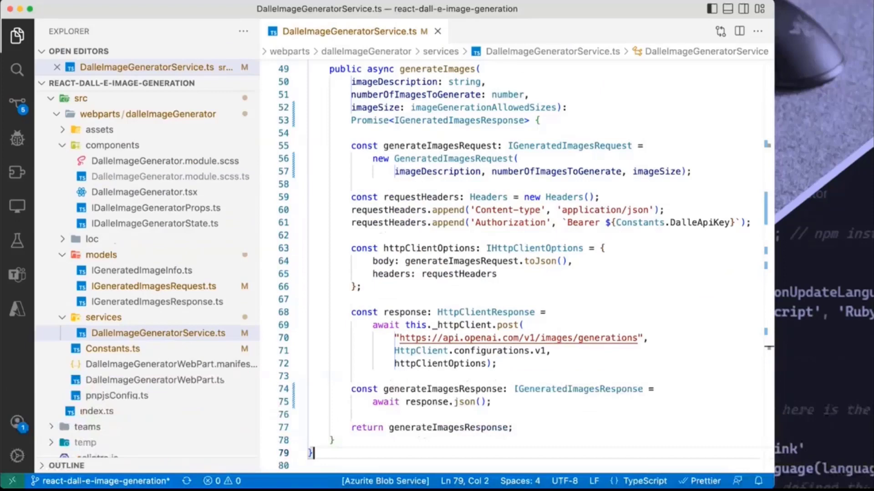